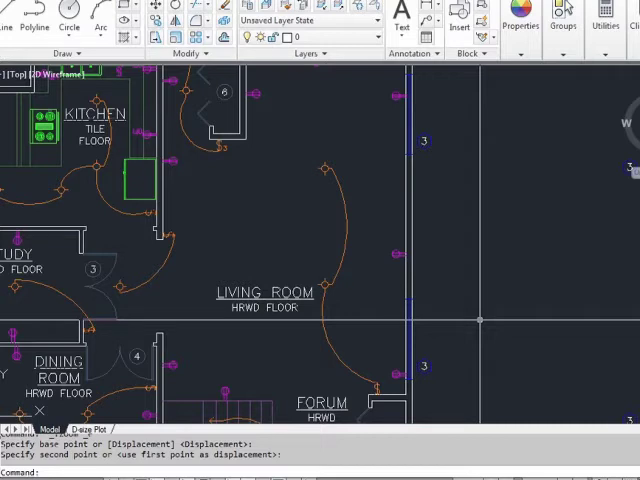
Move the LIVING ROOM / HRWD FLOOR label upward within the living room using MOVE
{"action": "type", "text": "M"}
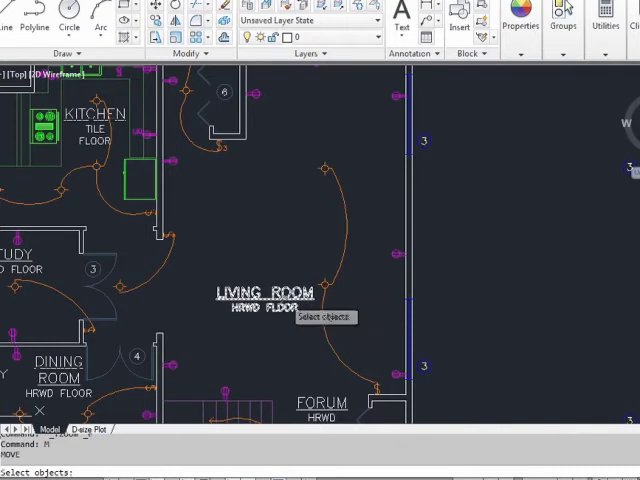
{"action": "left_click", "coordinate": [262, 292]}
{"action": "type", "text": "ins"}
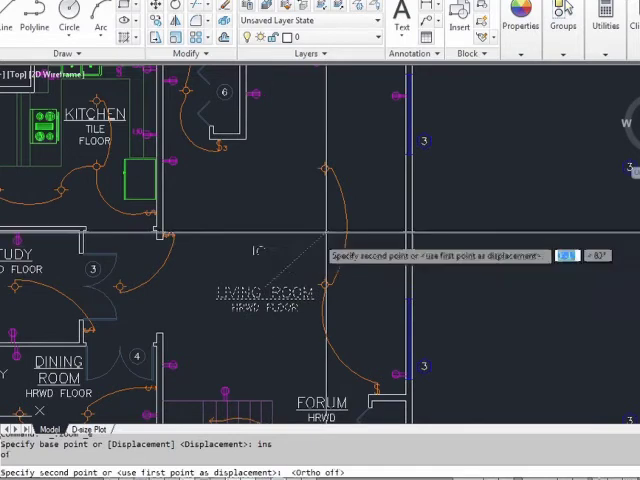
{"action": "mouse_move", "coordinate": [410, 195]}
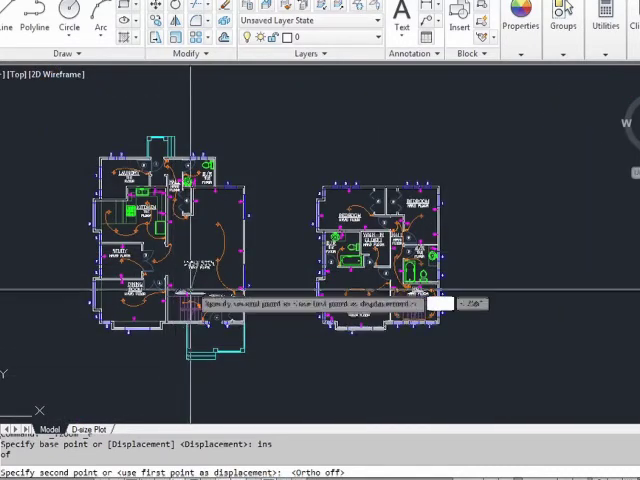
{"action": "scroll", "scroll_direction": "up", "scroll_amount": 3}
{"action": "type", "text": "OS"}
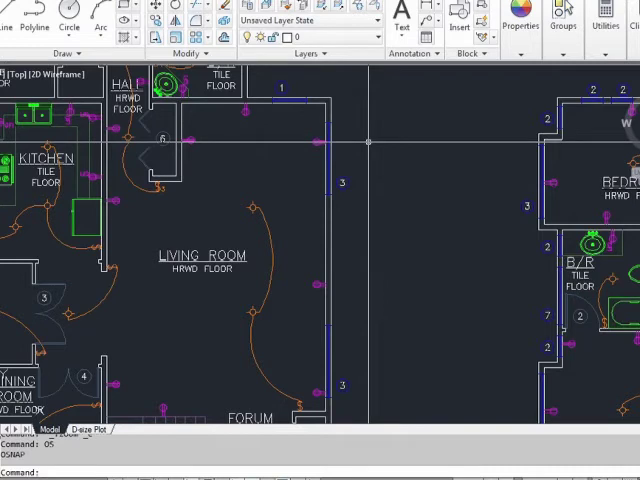
Copy the living room outlet to a new position along the right-hand wall
{"action": "type", "text": "COPY"}
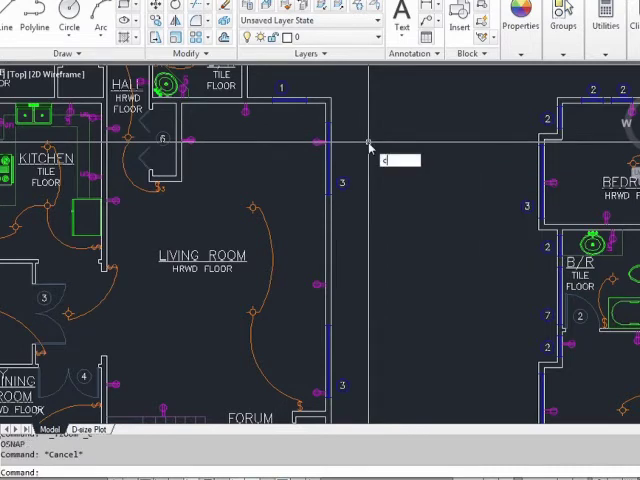
{"action": "type", "text": "P"}
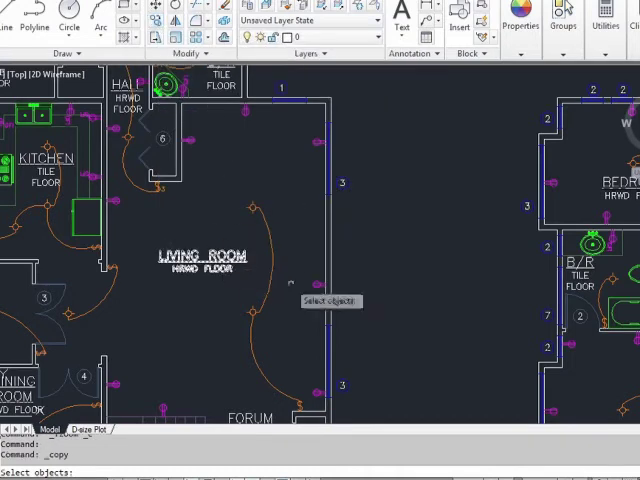
{"action": "left_click", "coordinate": [310, 288]}
{"action": "type", "text": "nea"}
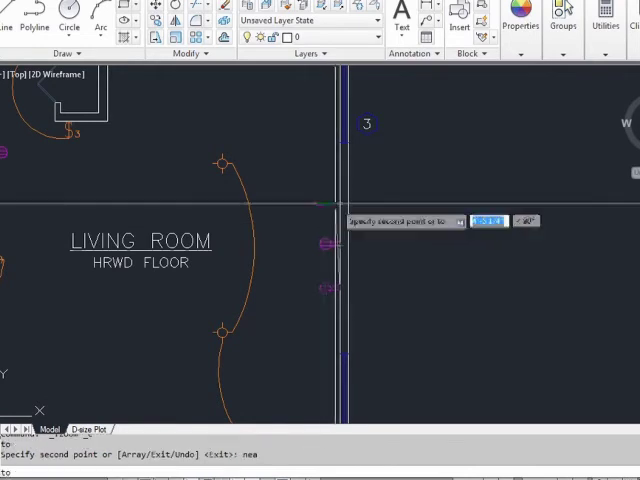
{"action": "mouse_move", "coordinate": [338, 197]}
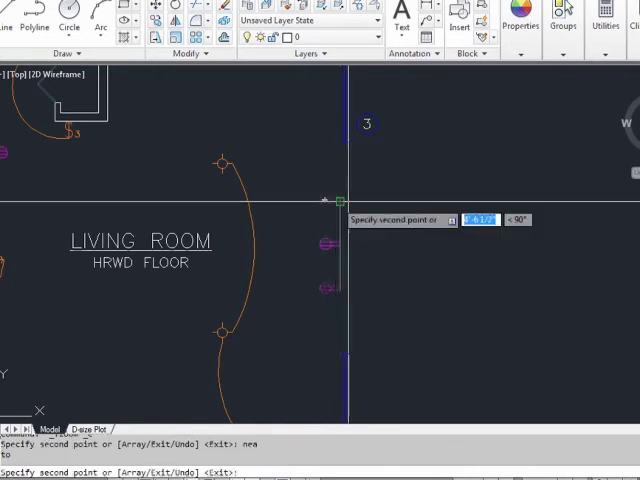
{"action": "mouse_move", "coordinate": [408, 231]}
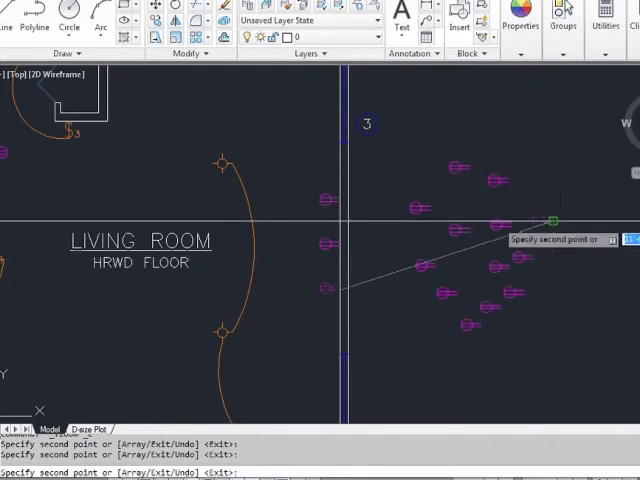
{"action": "left_click", "coordinate": [436, 332]}
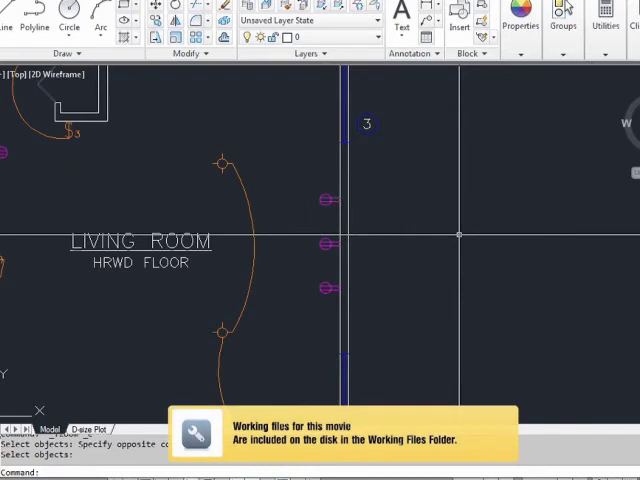
{"action": "mouse_move", "coordinate": [461, 240]}
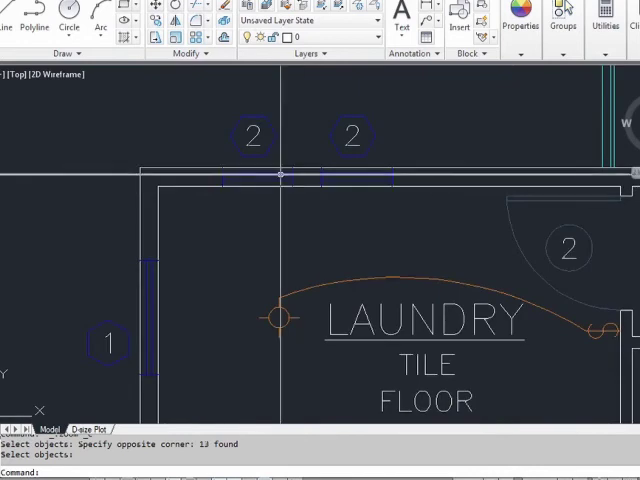
{"action": "mouse_move", "coordinate": [325, 185]}
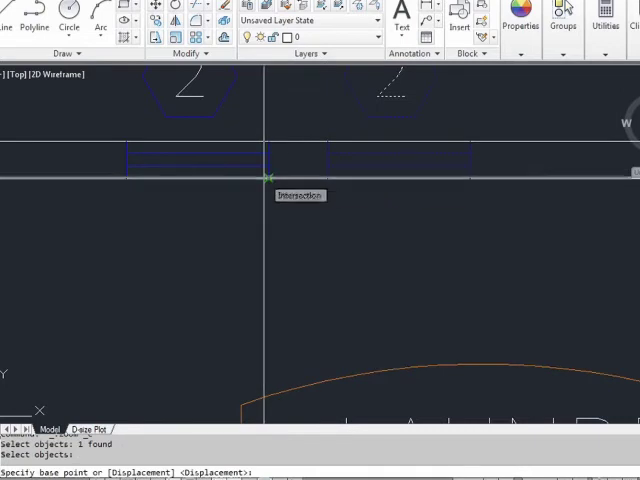
{"action": "left_click", "coordinate": [254, 178]}
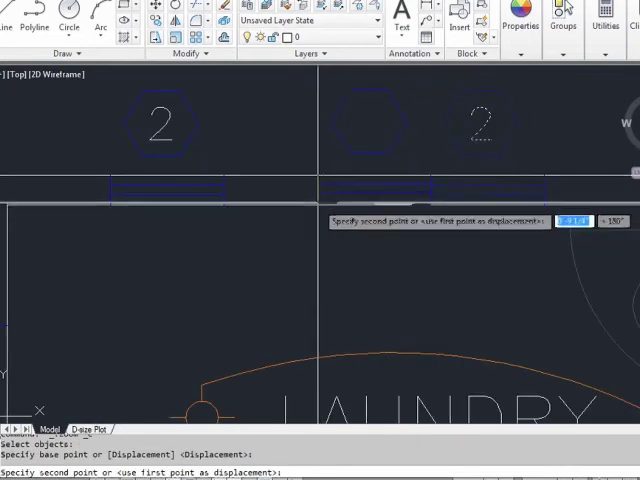
{"action": "left_click", "coordinate": [293, 262]}
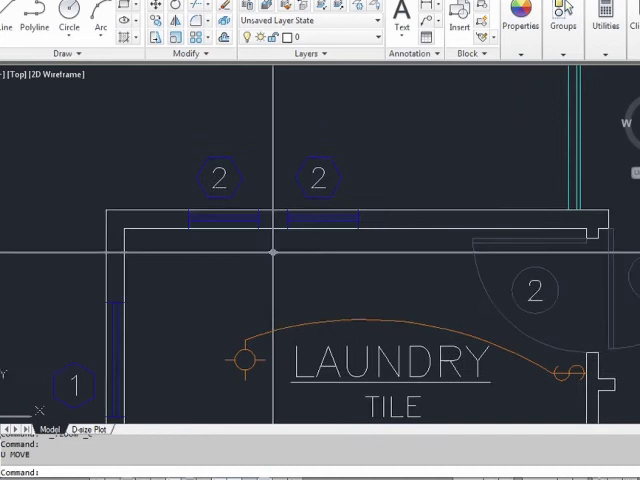
Copy the laundry window with its type-2 tag from its corner base point along the top wall
{"action": "type", "text": "CP"}
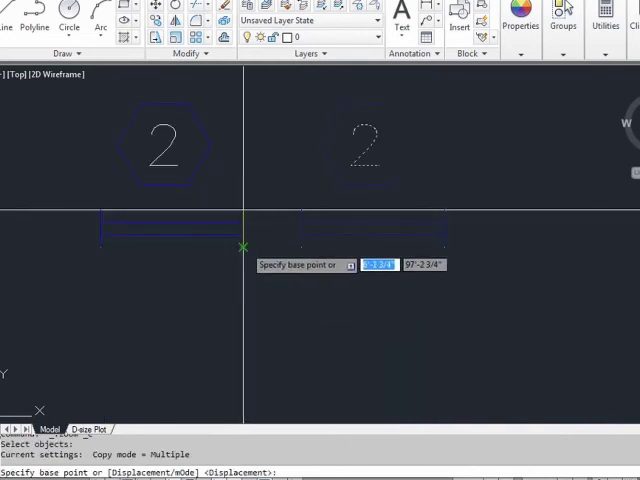
{"action": "left_click", "coordinate": [242, 247]}
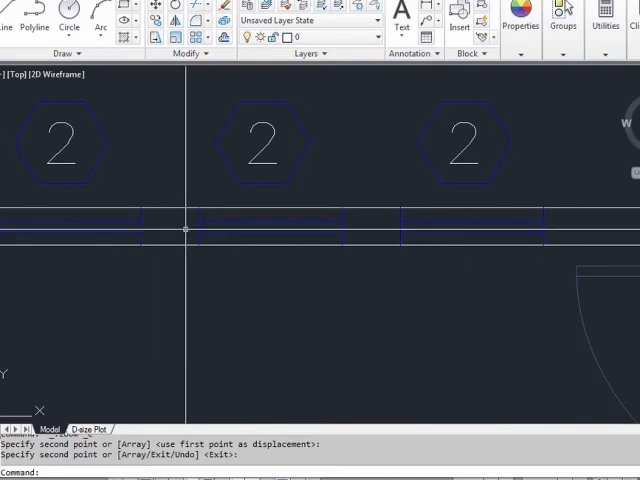
{"action": "mouse_move", "coordinate": [160, 275]}
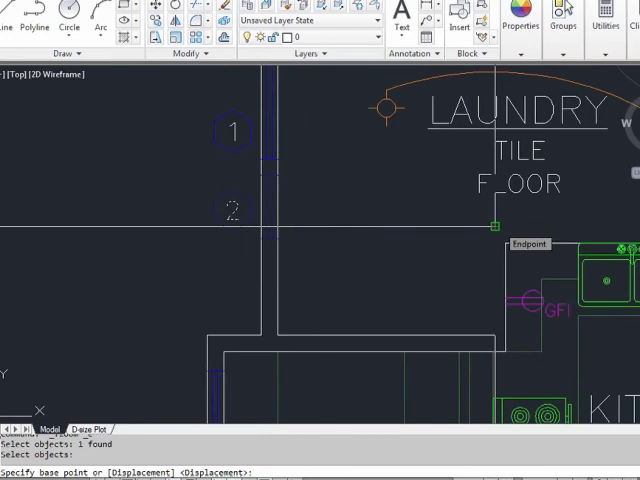
Move the left-wall laundry window 2' down the wall from the wall-corner base point
{"action": "left_click", "coordinate": [497, 224]}
{"action": "type", "text": "2'"}
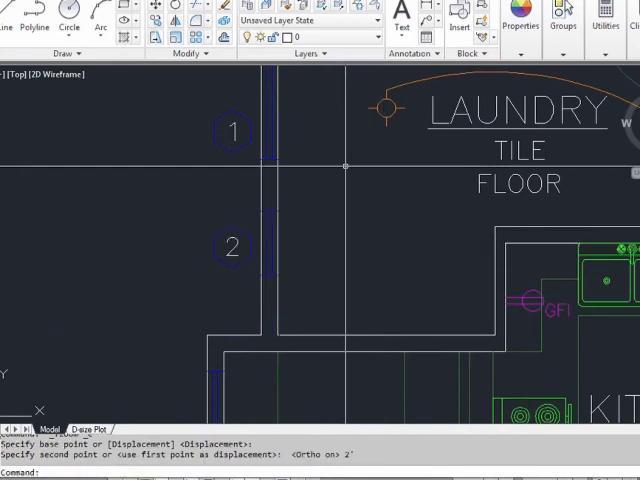
Copy the left-wall window to sit just below the original, then end the command
{"action": "type", "text": "cp"}
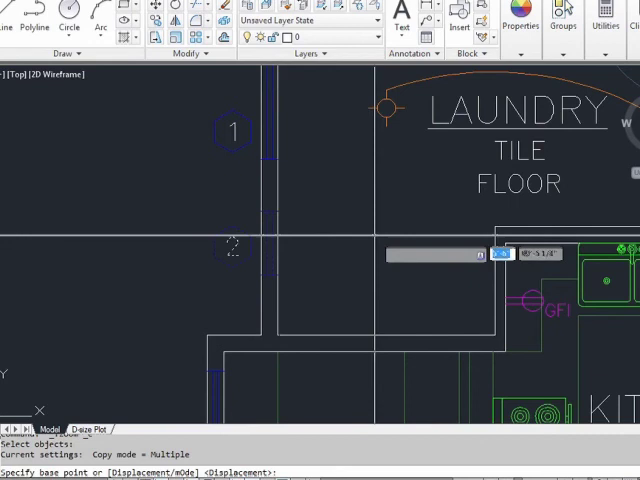
{"action": "left_click", "coordinate": [490, 253]}
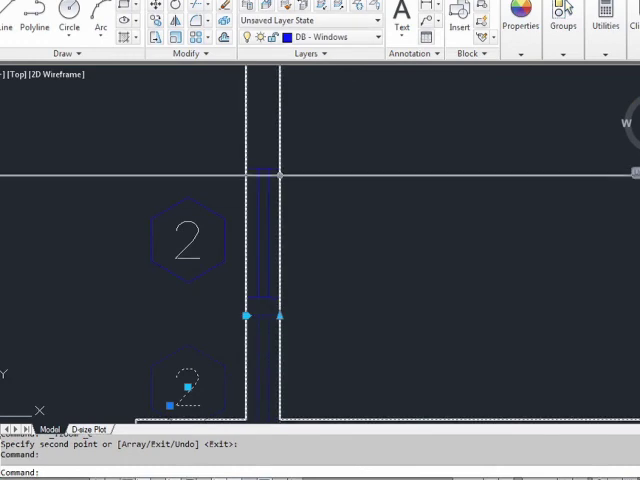
{"action": "key", "text": "Escape"}
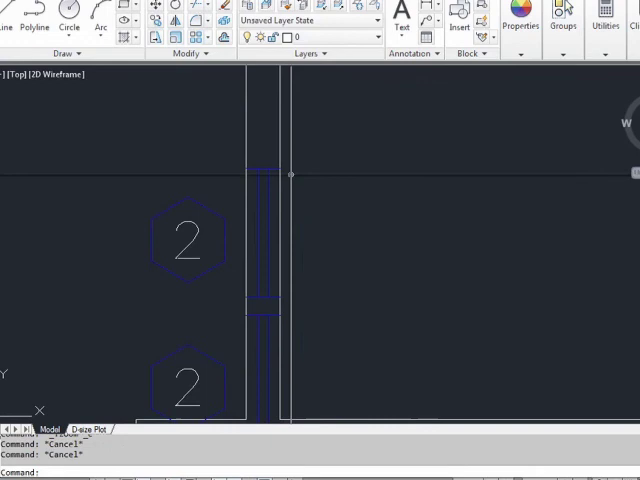
{"action": "mouse_move", "coordinate": [290, 320]}
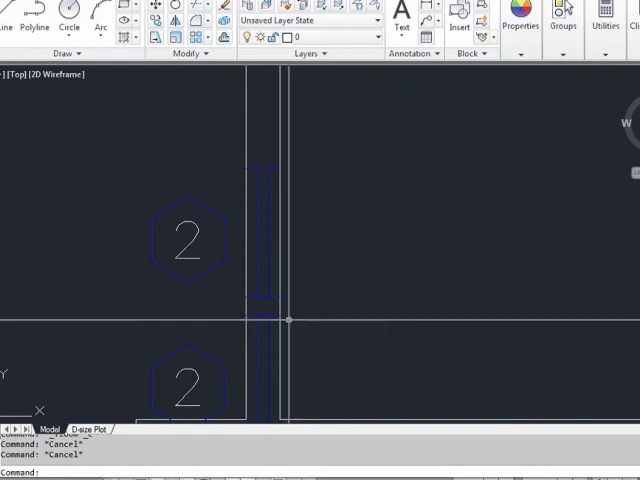